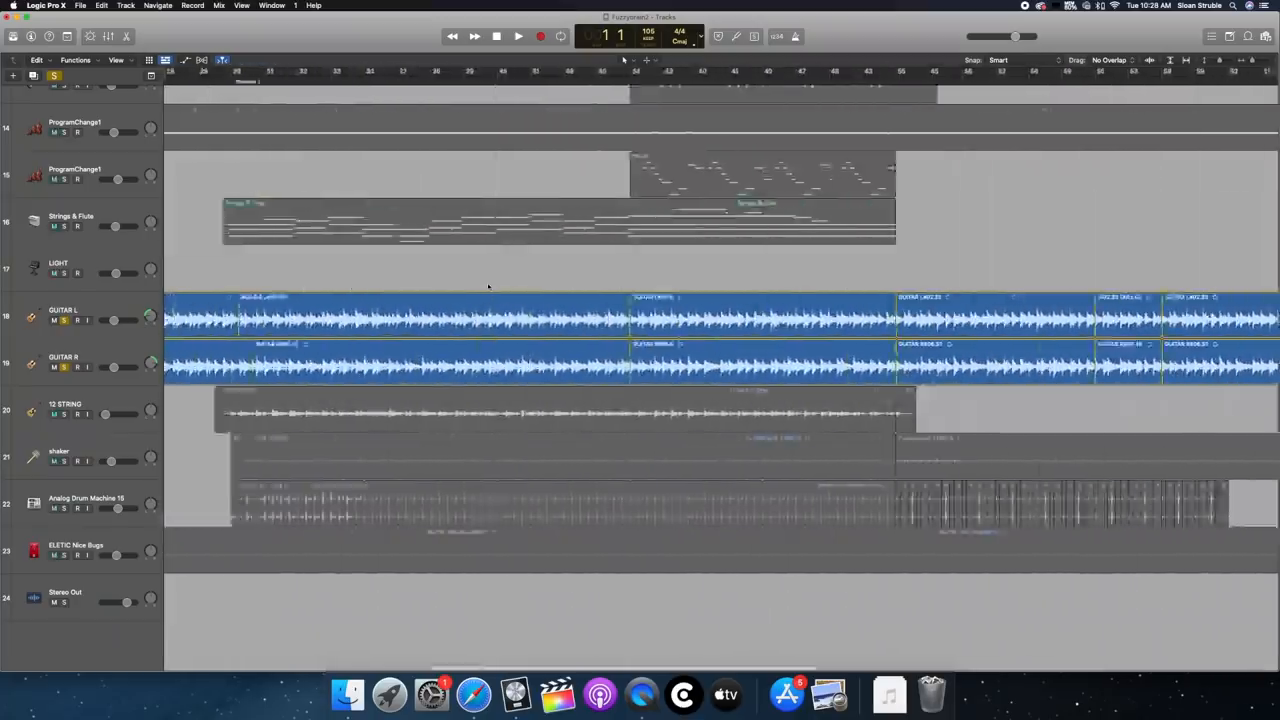
# Rewind the playhead to about bar 5 and play back to audition the left and right guitars
pyautogui.click(518, 36)
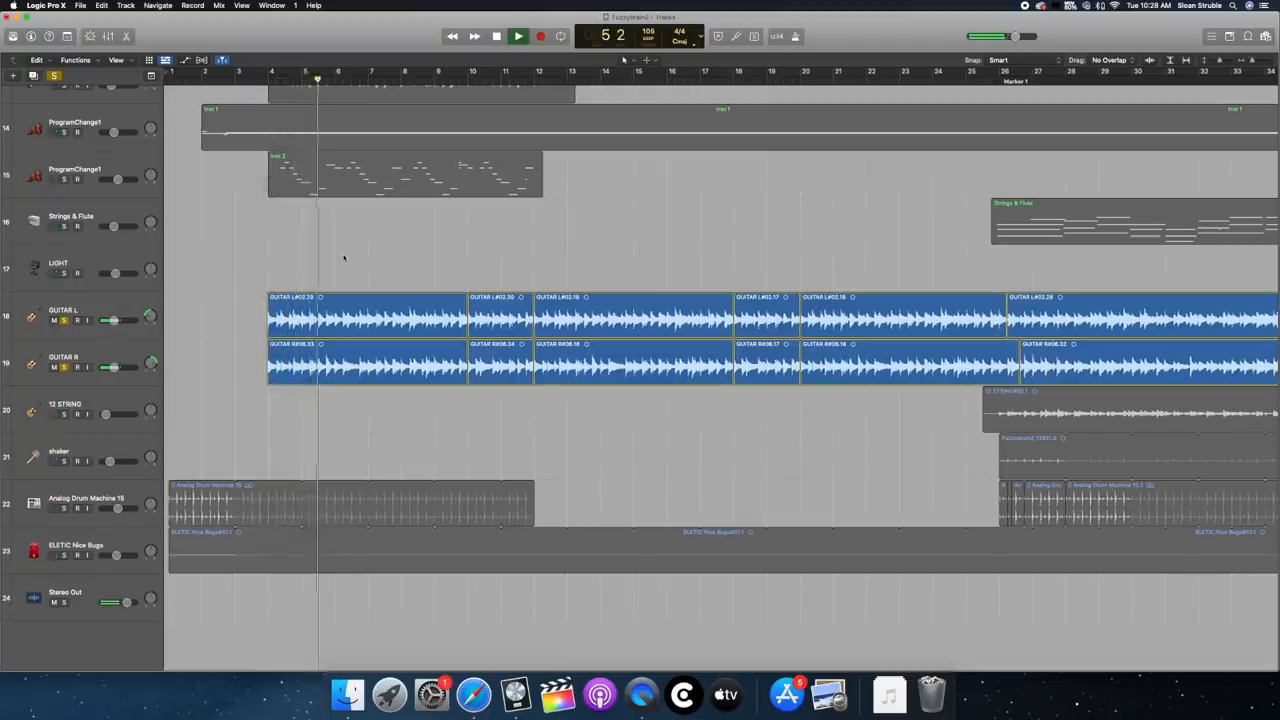
pyautogui.click(516, 36)
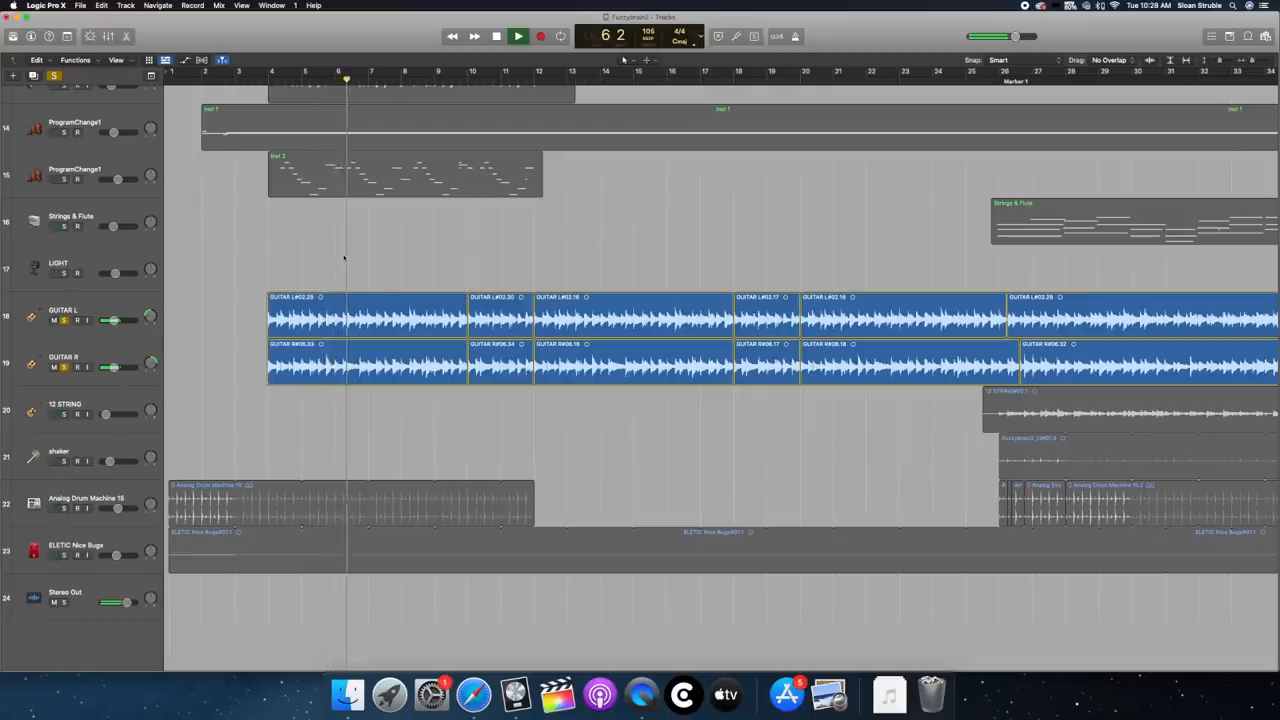